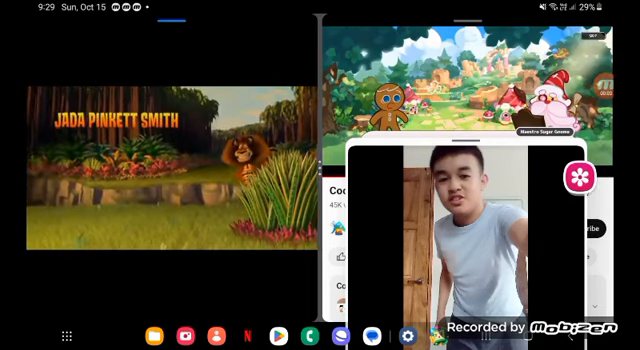
click(576, 178)
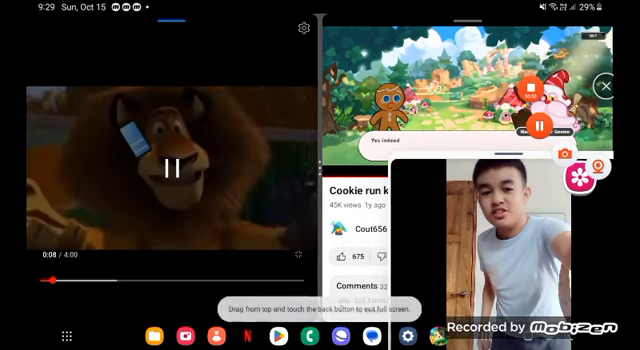
click(170, 170)
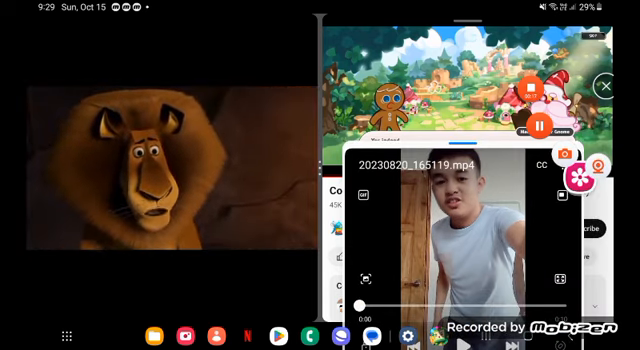
click(160, 170)
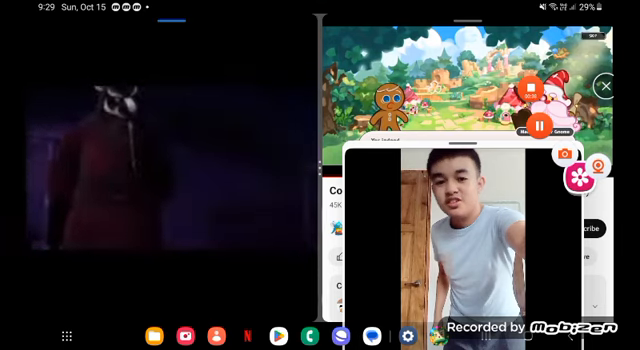
click(160, 180)
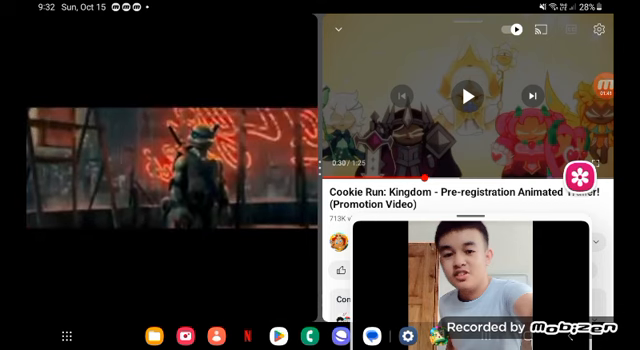
click(468, 96)
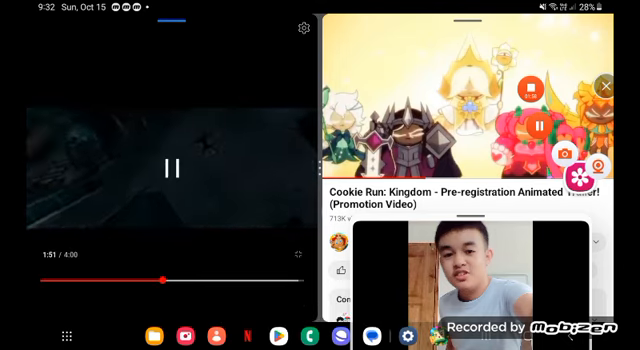
click(170, 170)
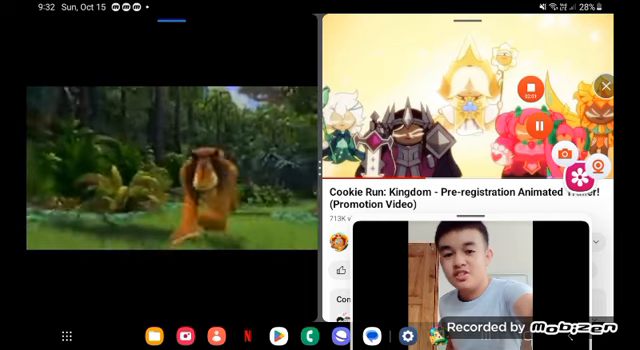
click(164, 170)
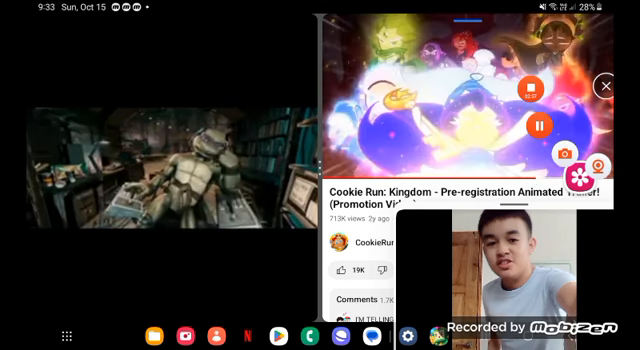
click(164, 150)
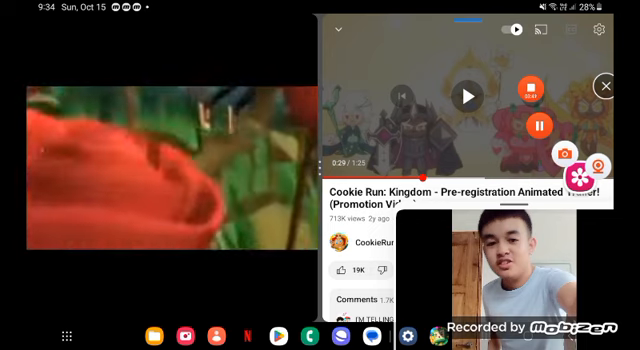
click(170, 170)
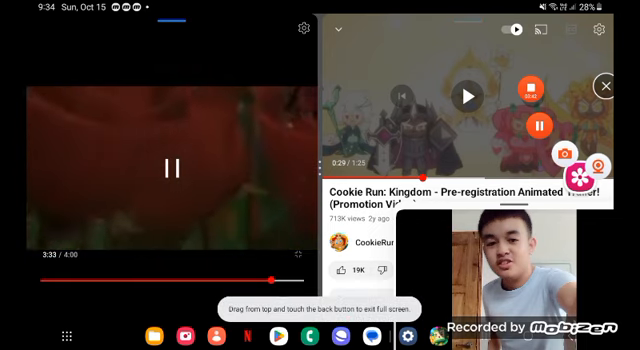